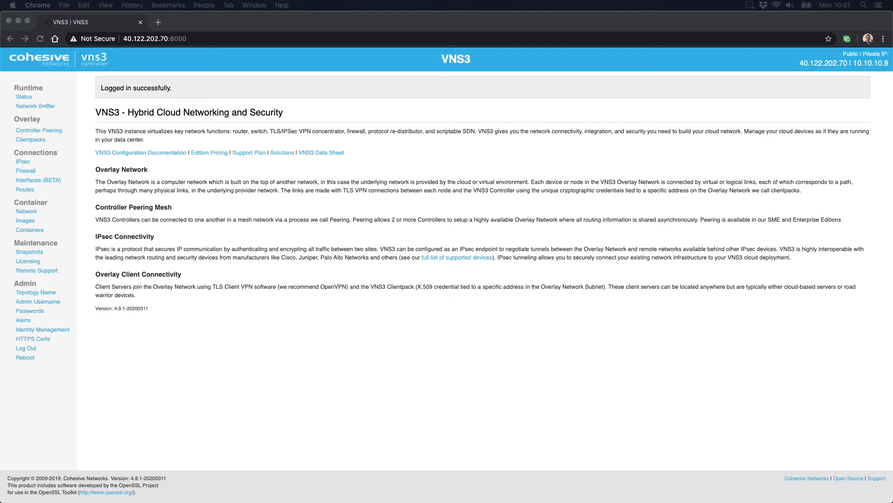
Step: Show the Routes page listing the controller's two current routes
{"action": "left_click", "coordinate": [25, 187]}
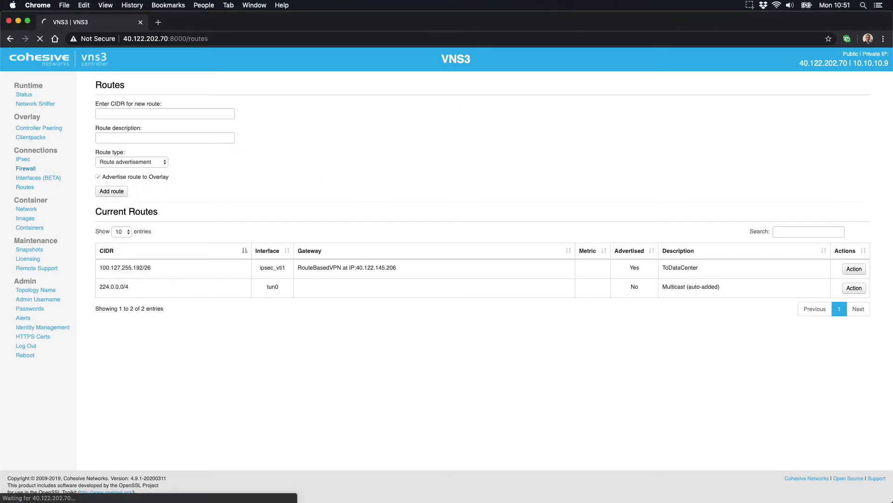
Step: View the Firewall custom rules, then the IPsec page with one endpoint and its tunnel up
{"action": "left_click", "coordinate": [26, 168]}
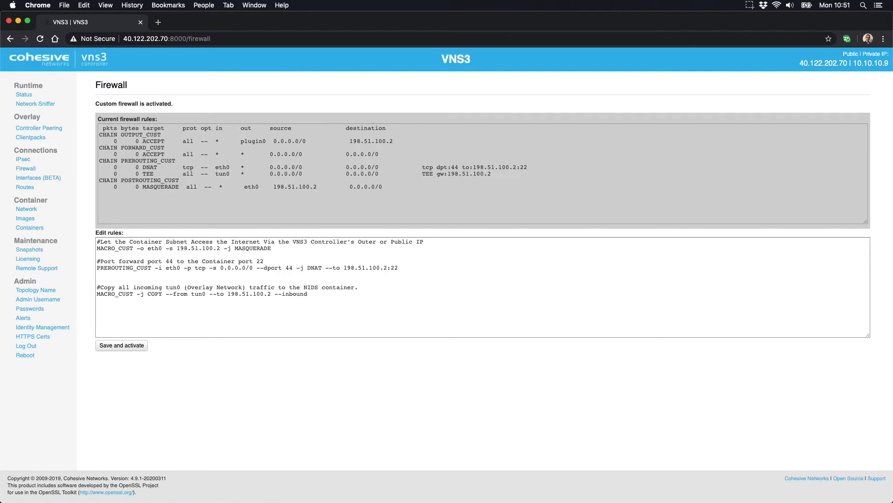
{"action": "left_click", "coordinate": [23, 159]}
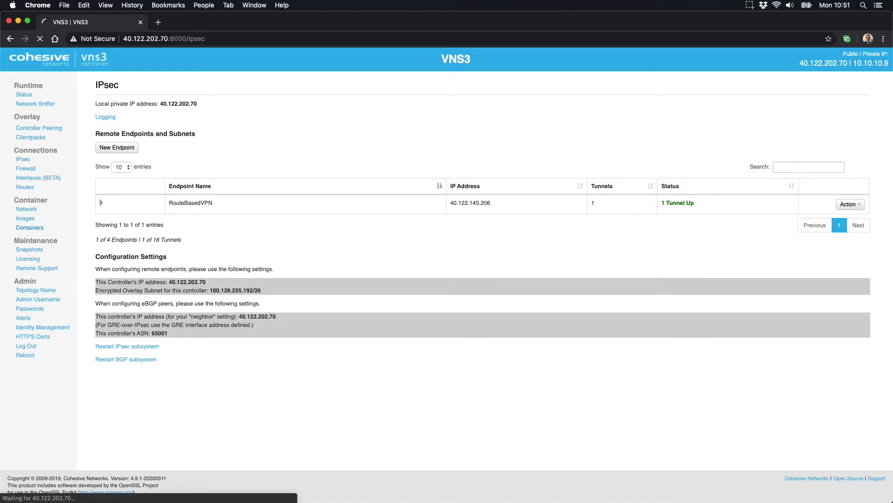
Step: View the Containers list with the running Suricata IDS, then the Status page with its connected tunnel
{"action": "left_click", "coordinate": [29, 227]}
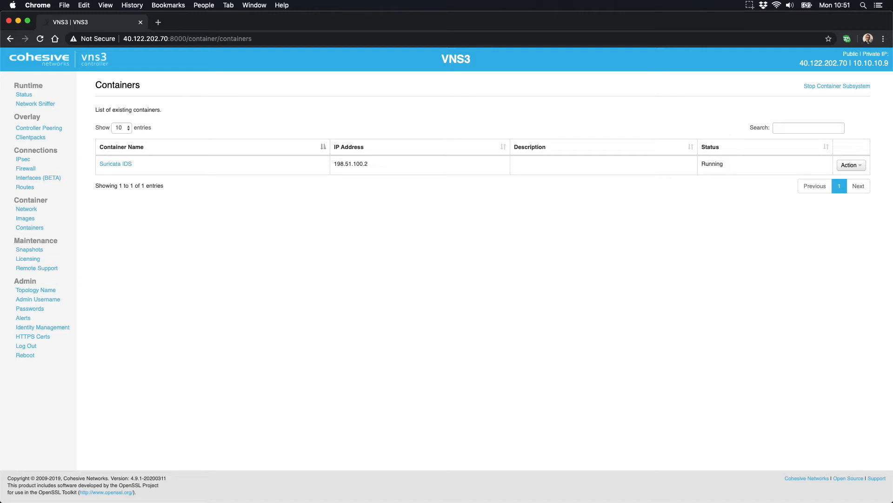
{"action": "mouse_move", "coordinate": [29, 227]}
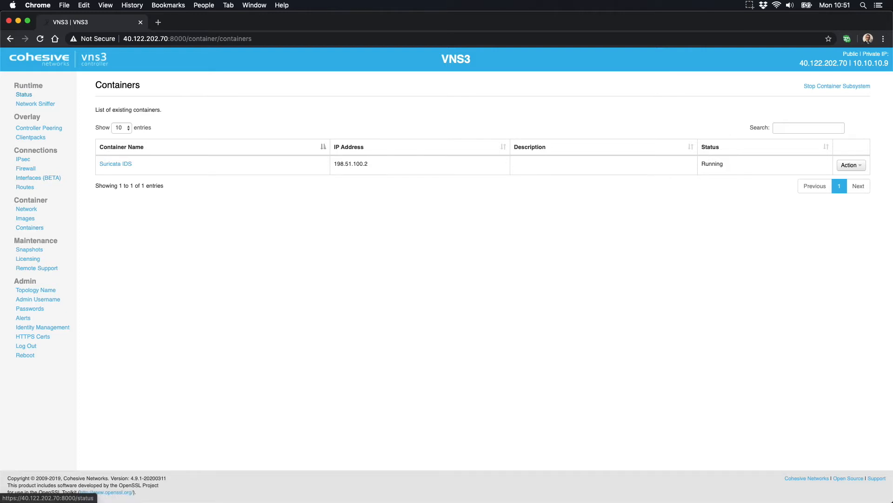
{"action": "left_click", "coordinate": [24, 94]}
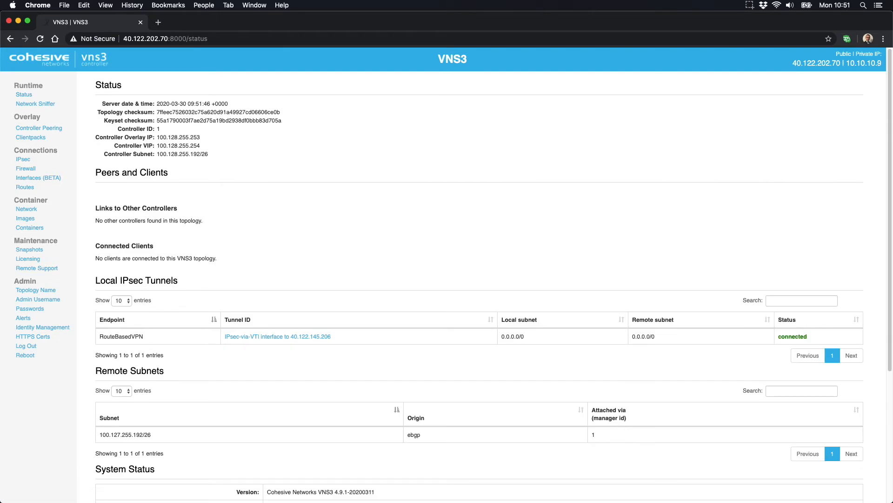